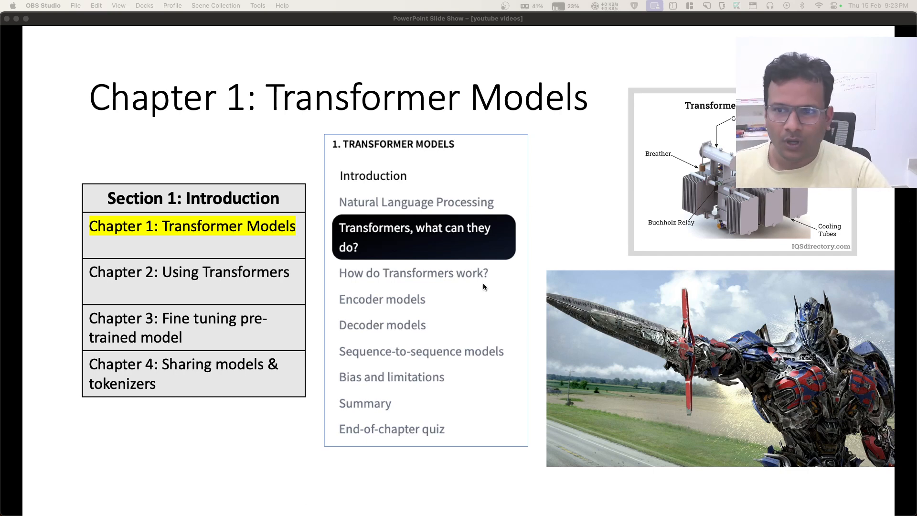
mouse_move(759, 494)
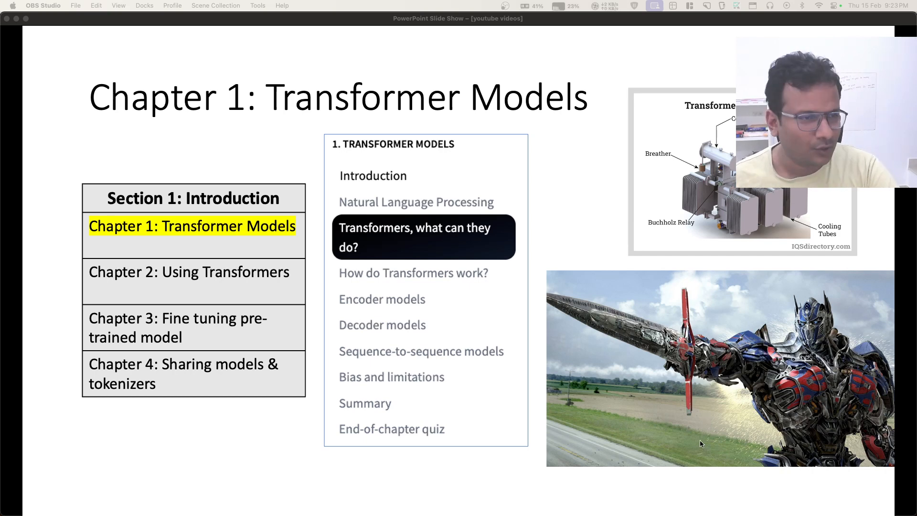
mouse_move(789, 426)
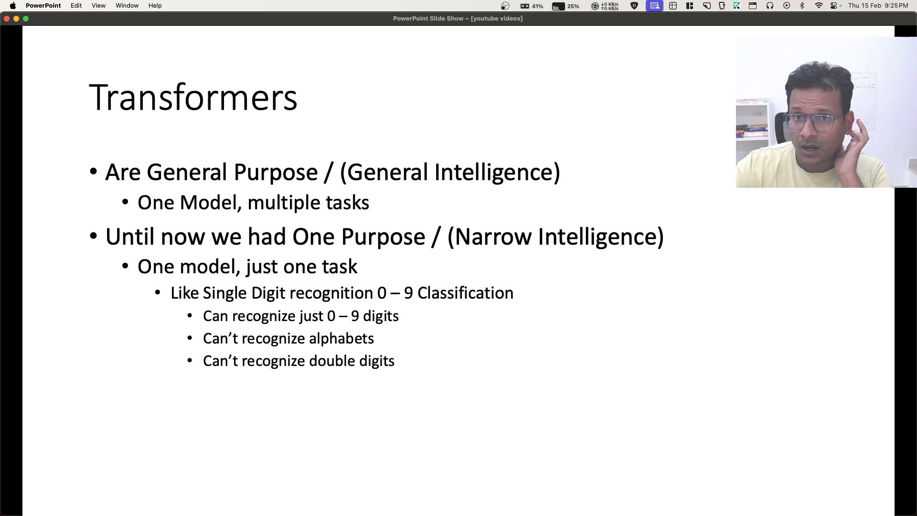
Step: Switch to the Edge search results for 'huggingface transformers library'
key("right")
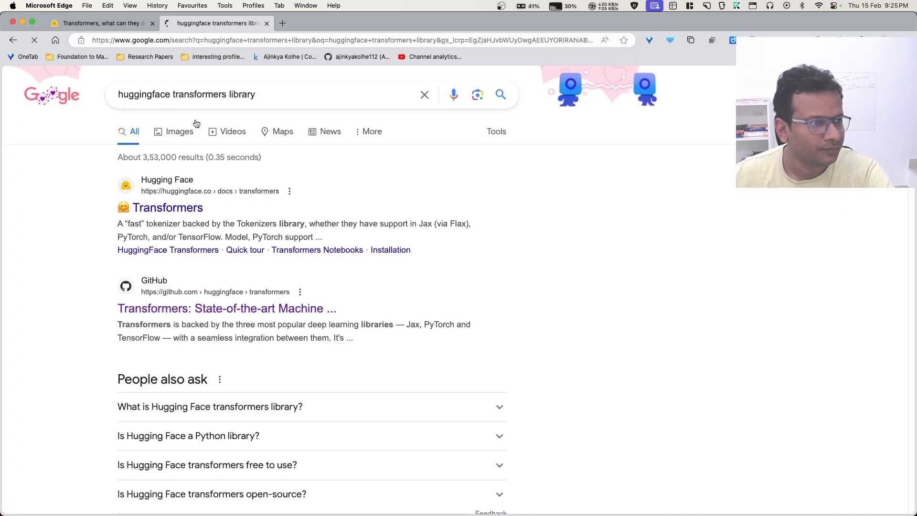
Step: Open the Hugging Face Transformers documentation from the search results
left_click(168, 208)
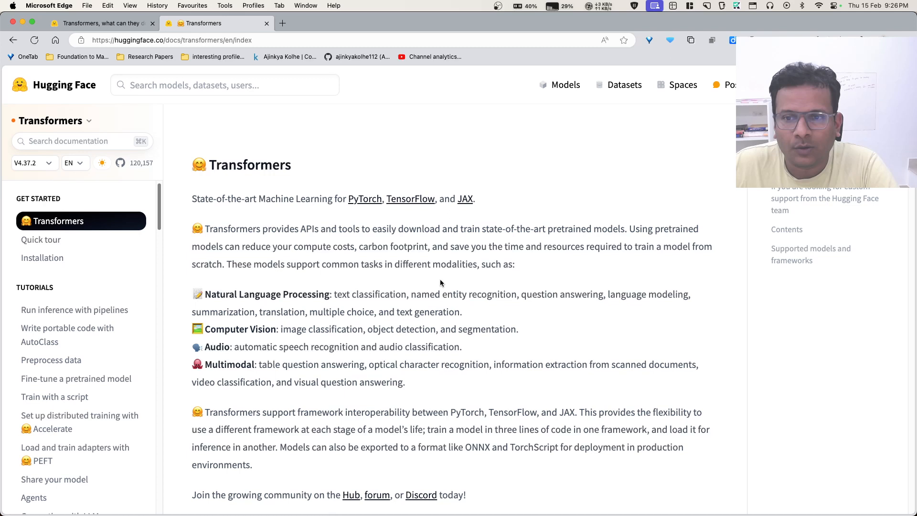
mouse_move(422, 292)
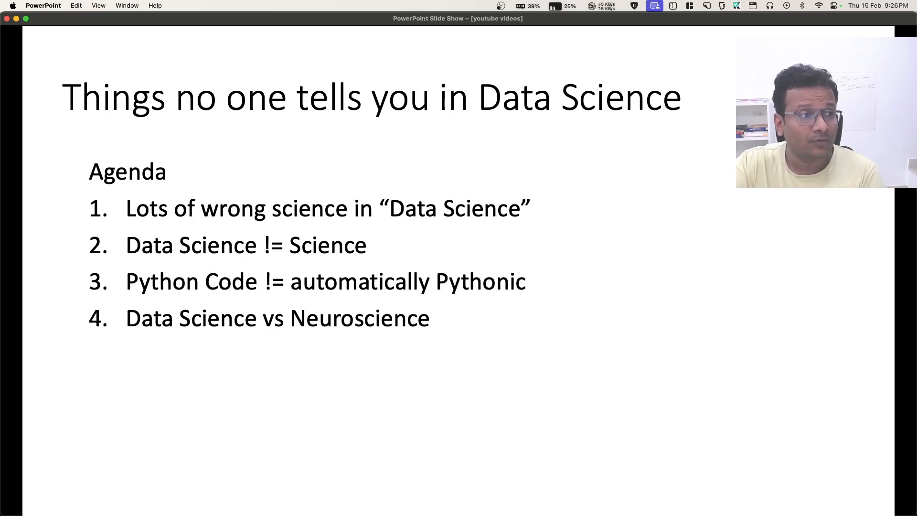
Step: Return to the Transformers documentation at its Contents section
key("right")
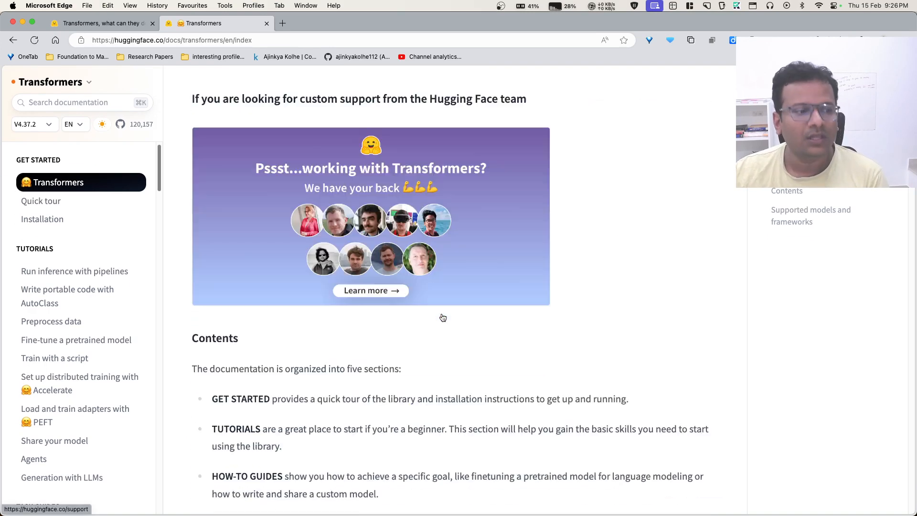
Step: Scroll the docs and go to the course chapter on what Transformers can do
scroll("down", 3)
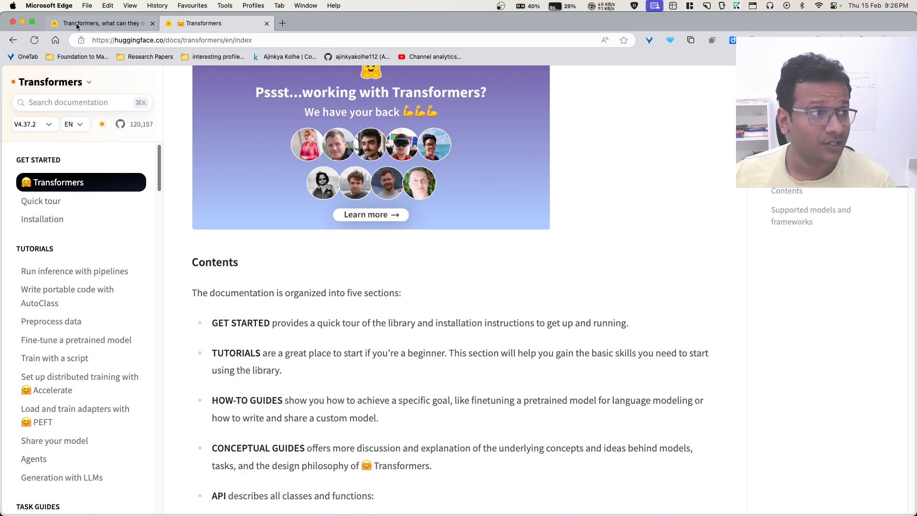
left_click(100, 23)
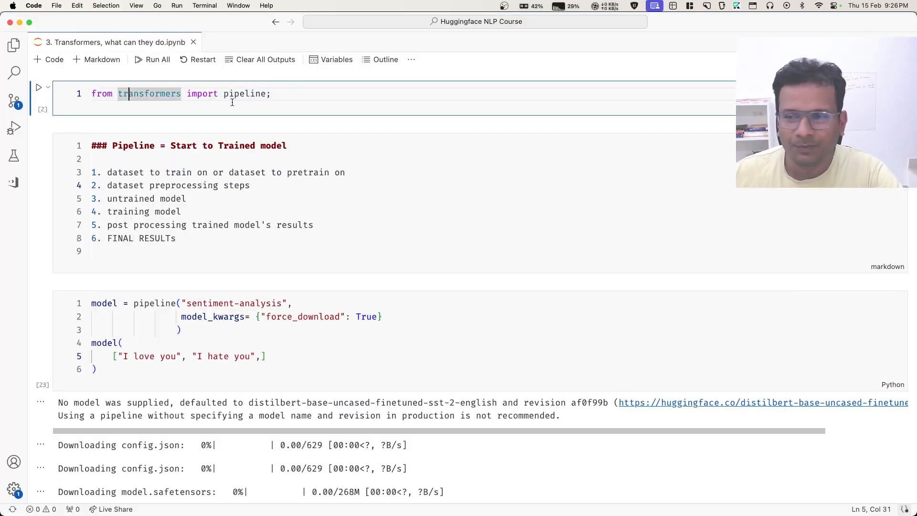
Step: Add 'import transformers as huggingface_transformers' below the pipeline import in the first cell
double_click(149, 93)
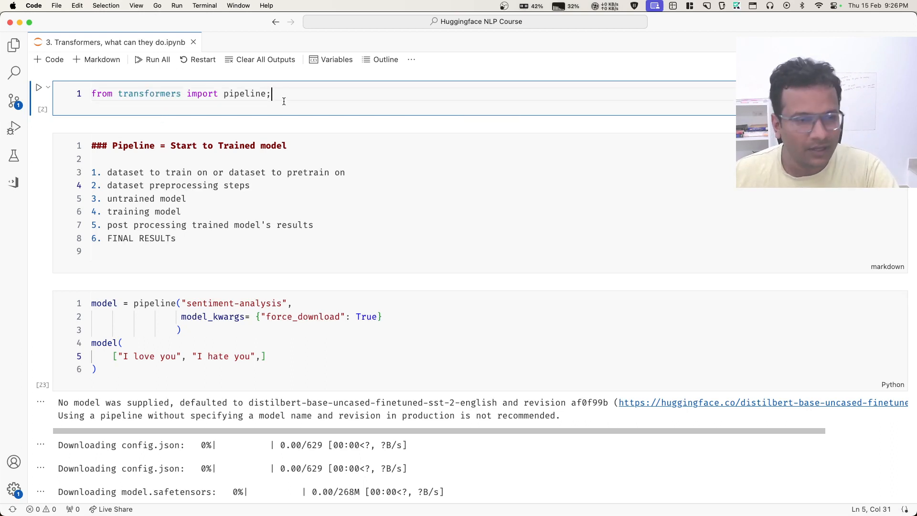
type("import transformers")
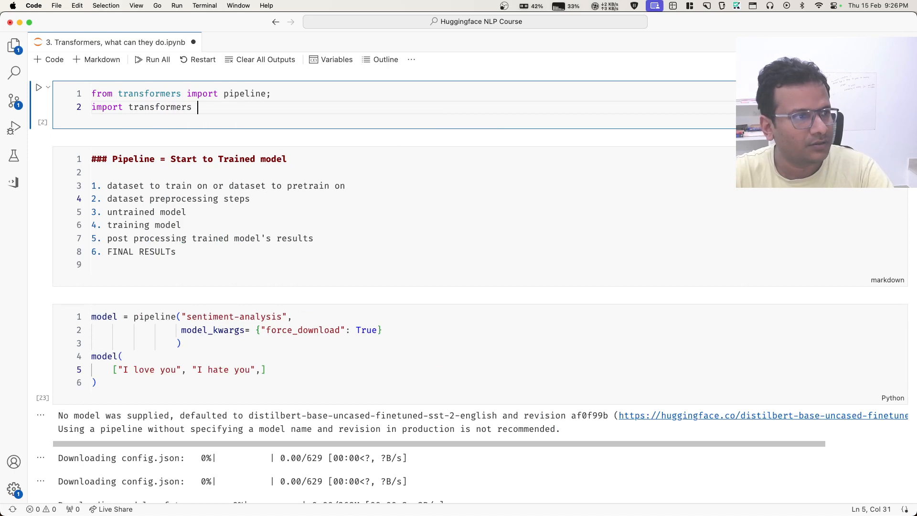
type("as huggingfac")
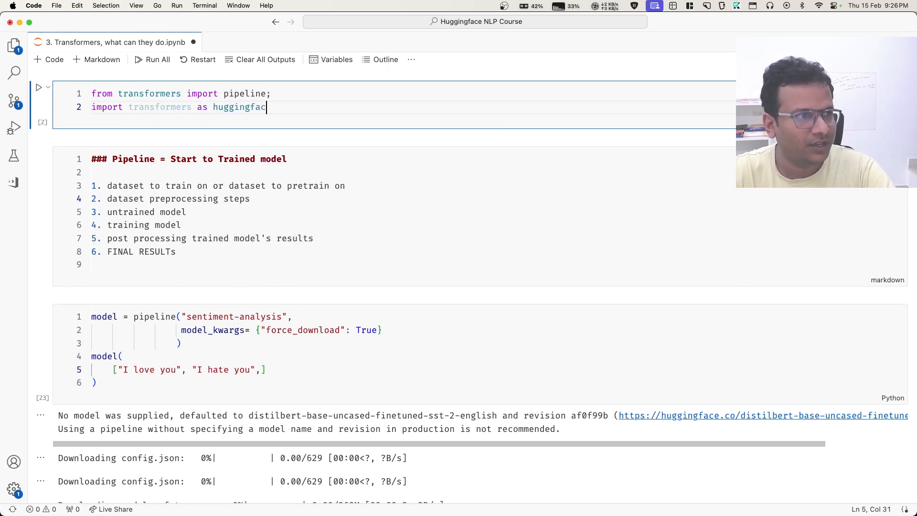
type("e_transformers")
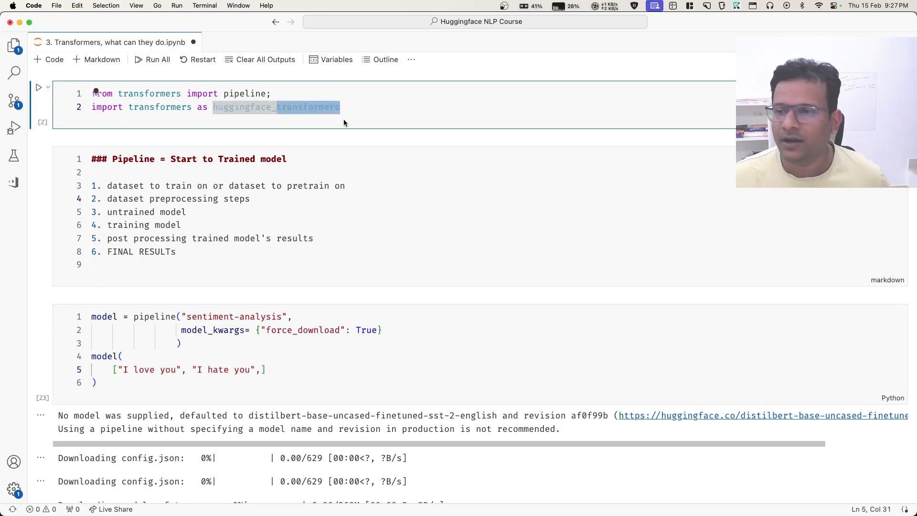
mouse_move(360, 115)
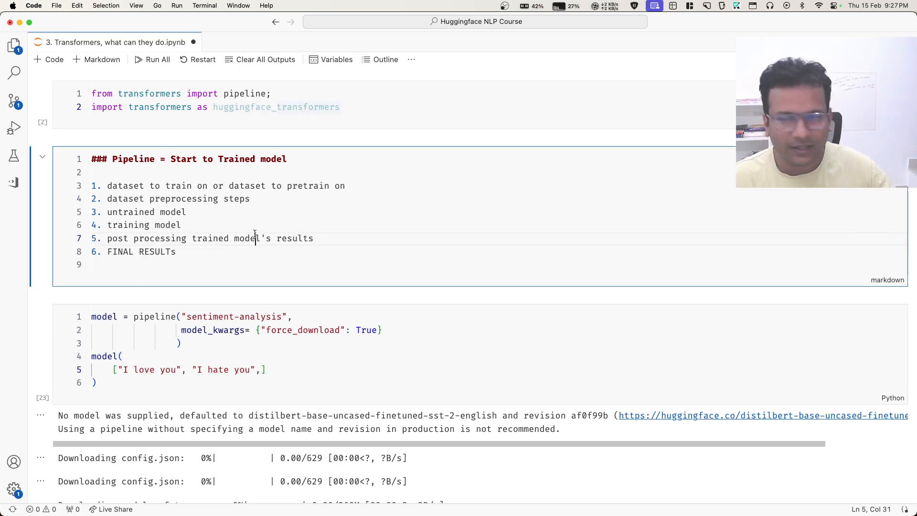
Step: Render the pipeline-stages markdown cell and run all notebook cells
double_click(244, 238)
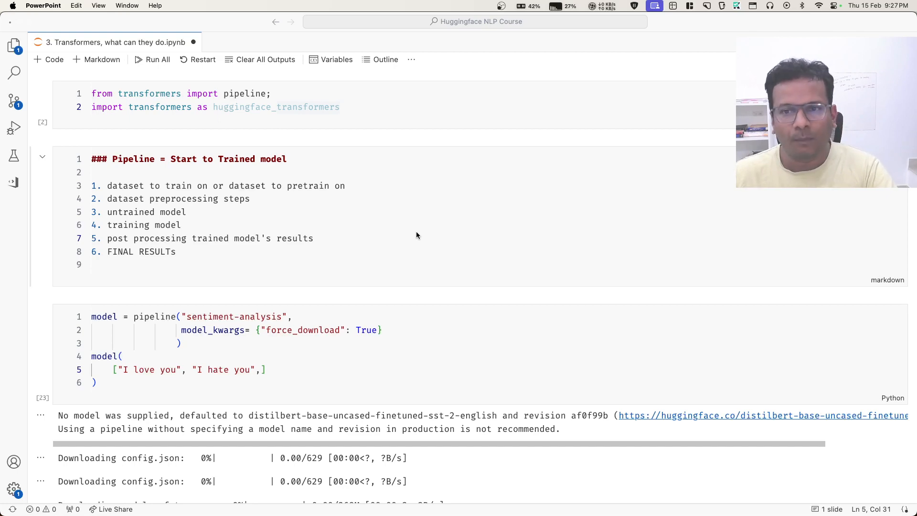
double_click(273, 159)
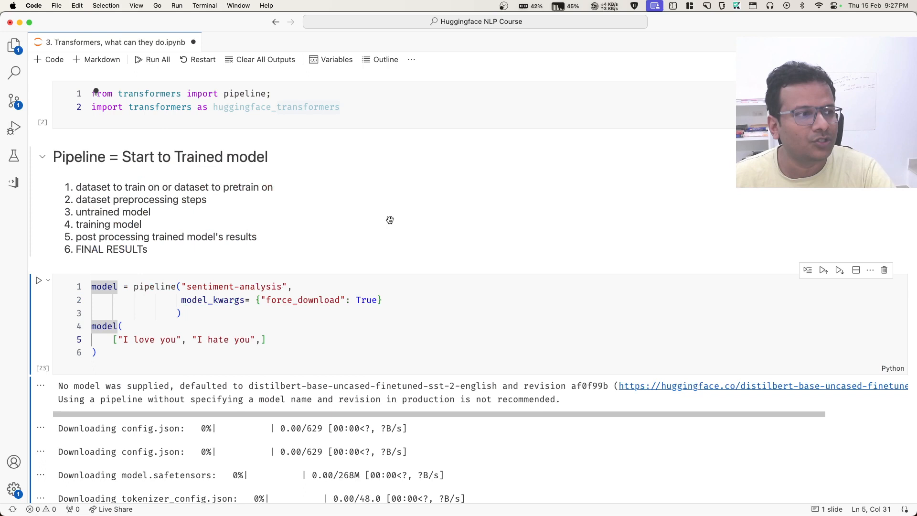
mouse_move(128, 187)
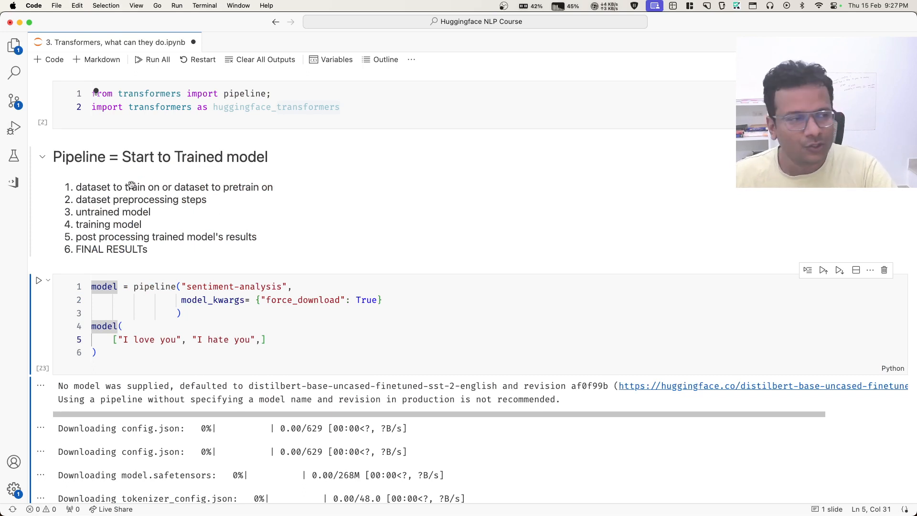
mouse_move(195, 172)
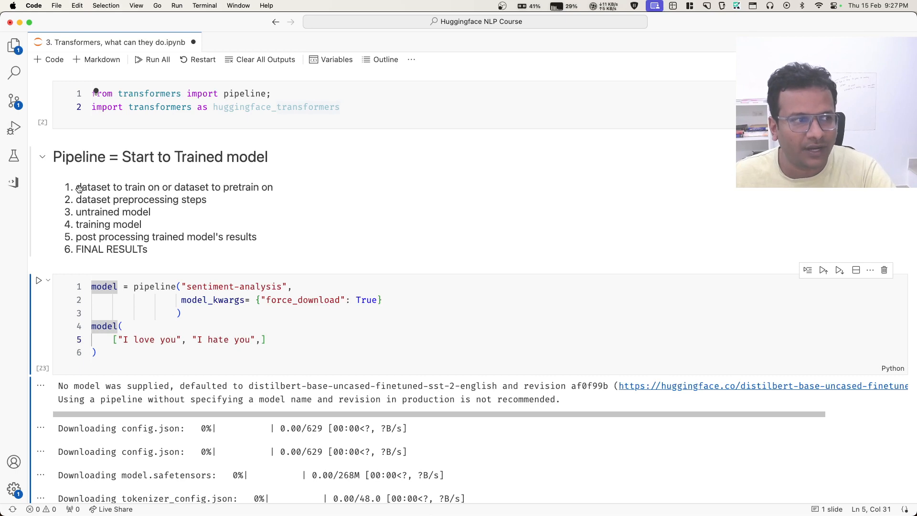
mouse_move(139, 217)
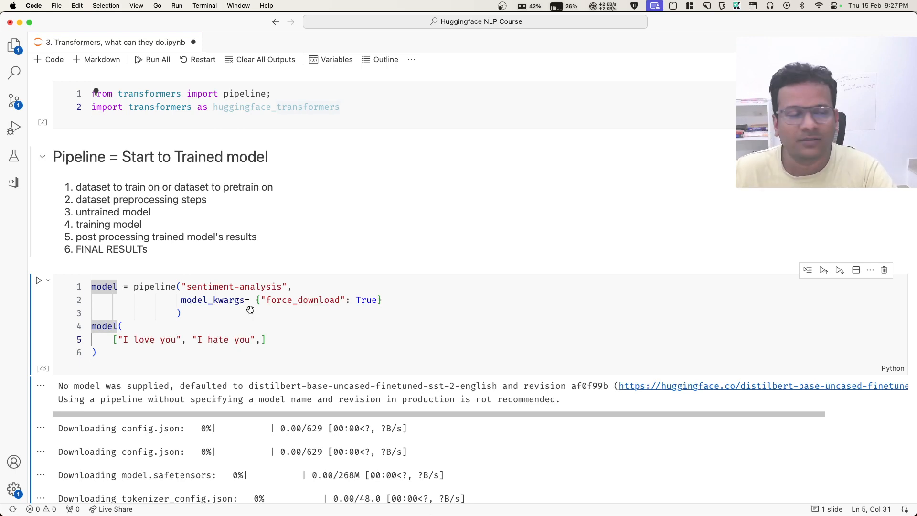
left_click(123, 326)
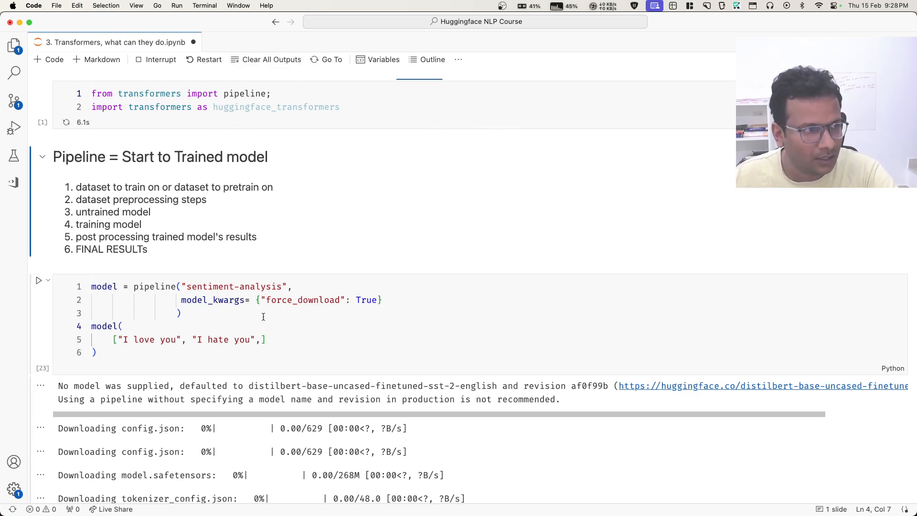
Step: Highlight the 'sentiment-analysis' and 'question-answering' task names in their pipeline cells
double_click(155, 286)
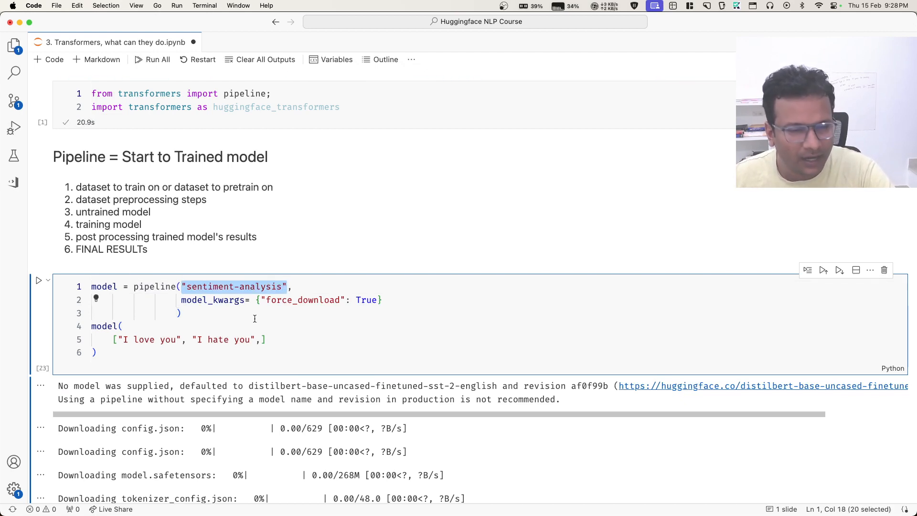
scroll("down", 3)
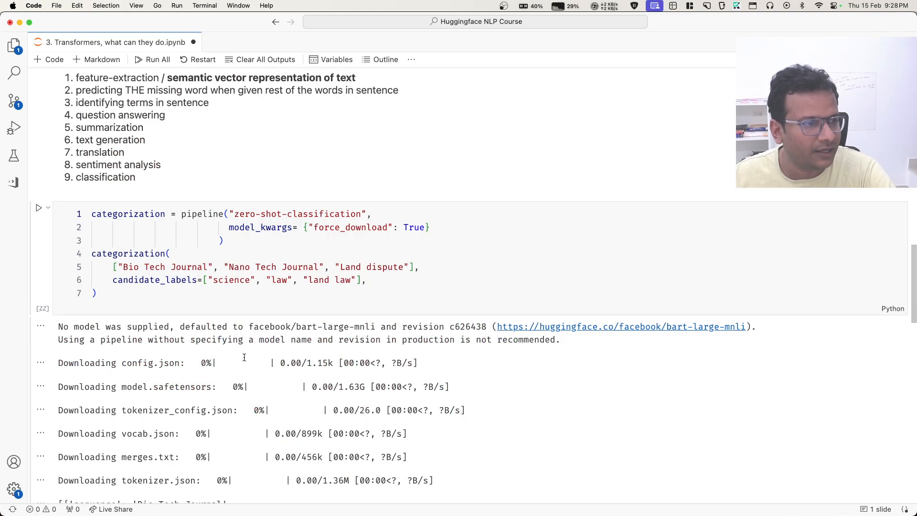
double_click(293, 166)
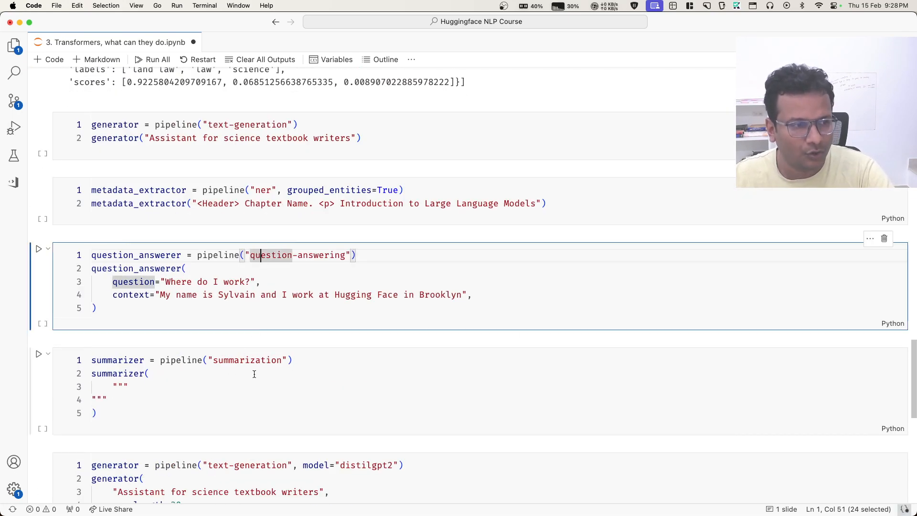
scroll("down", 3)
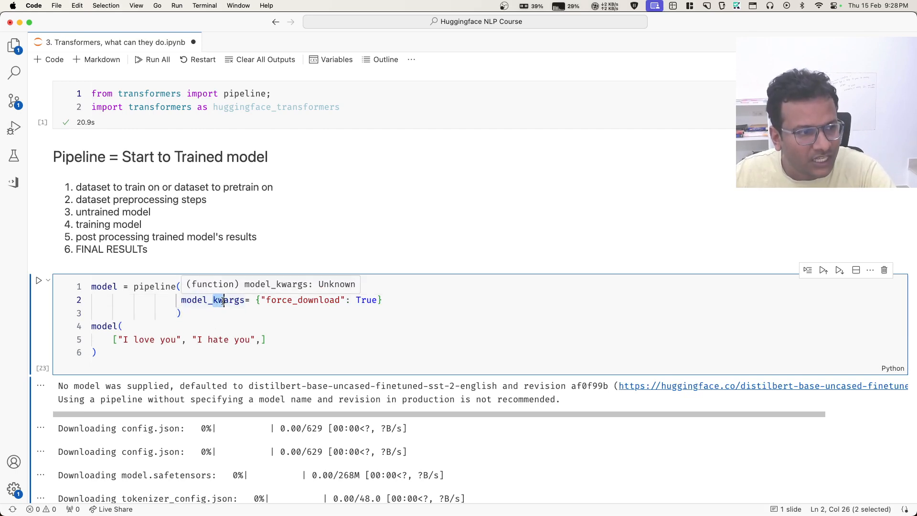
Step: Pass "sentiment-analysis" as the pipeline task and select the model_kwargs argument
type("\"sentiment-analysis\",")
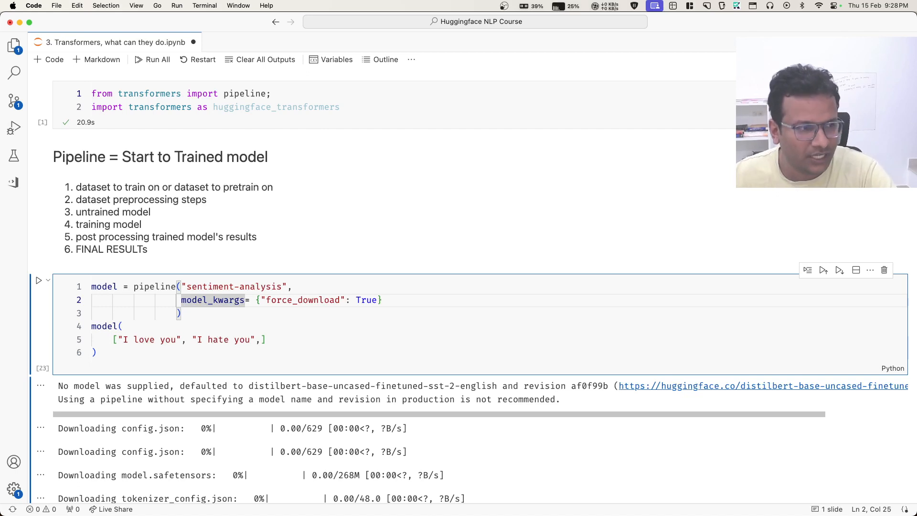
double_click(234, 300)
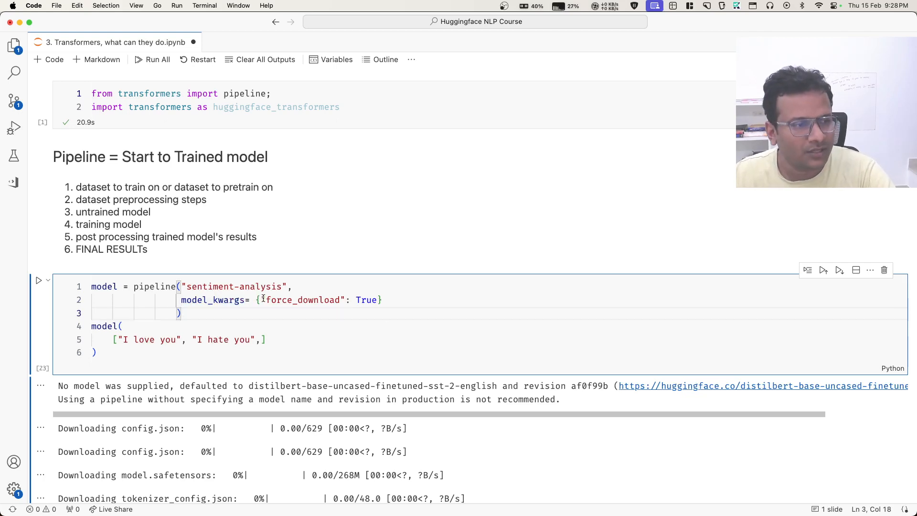
left_click_drag(266, 300, 377, 299)
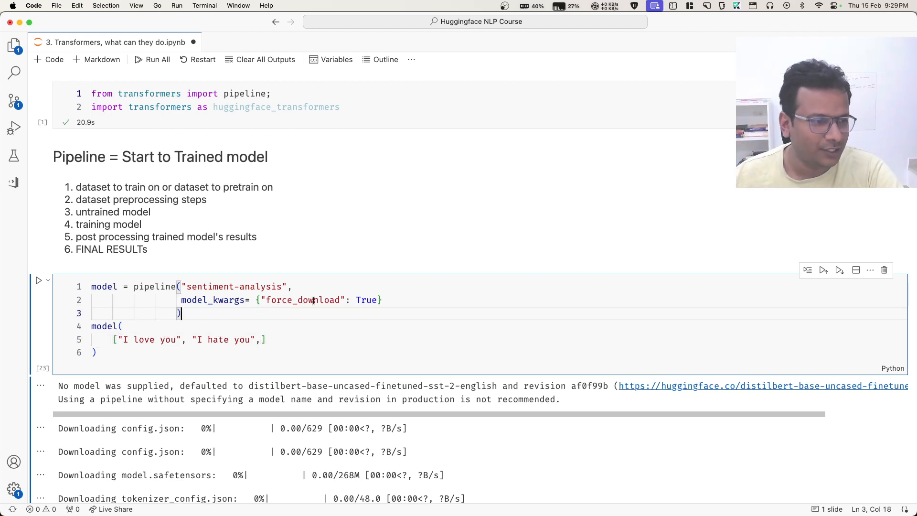
scroll("down", 3)
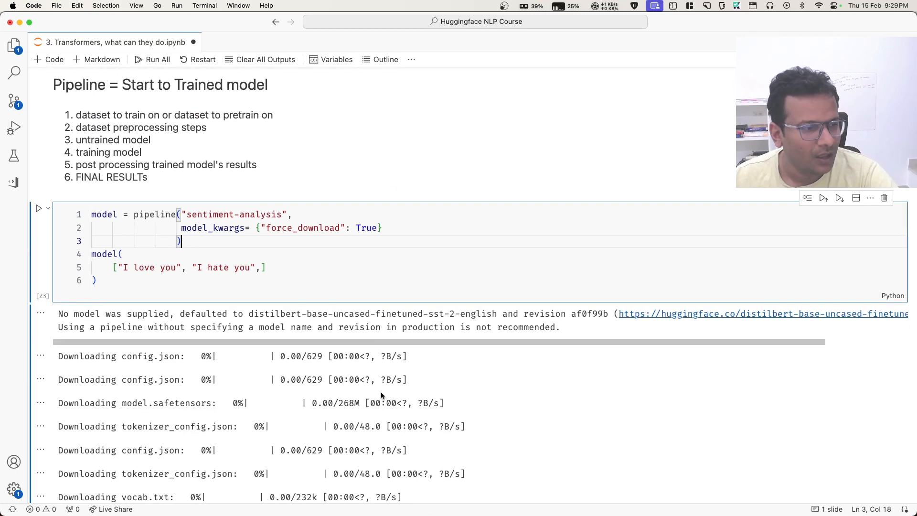
scroll("down", 3)
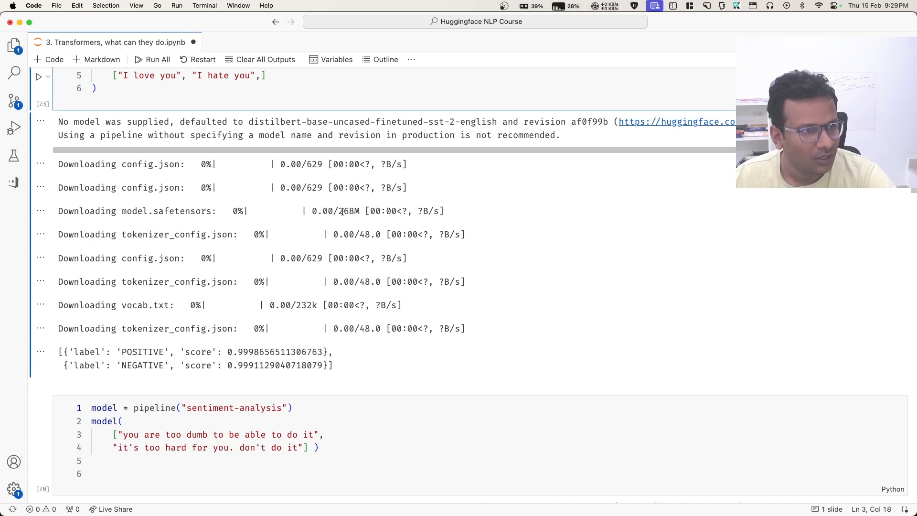
double_click(346, 211)
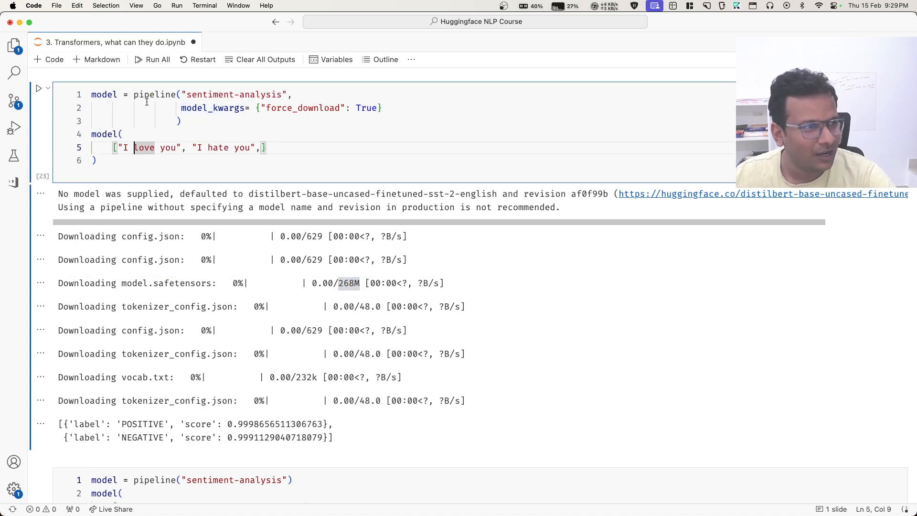
left_click_drag(115, 147, 188, 148)
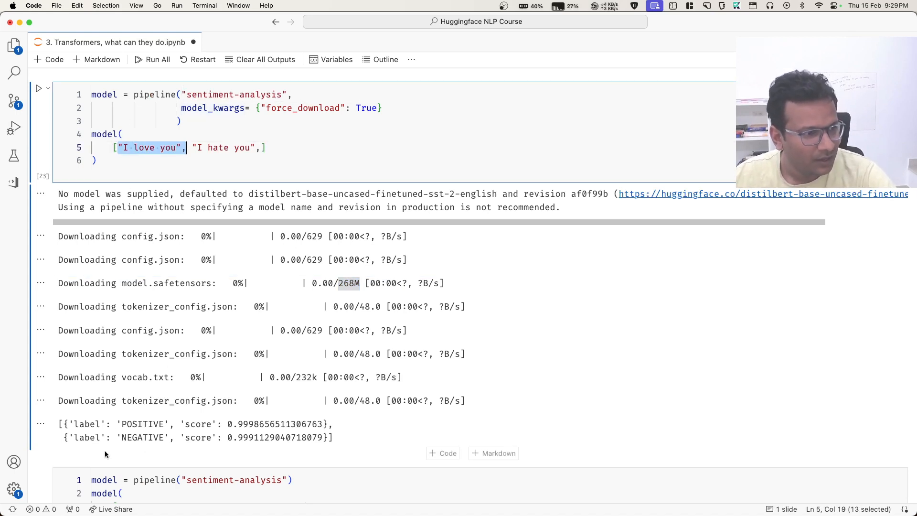
double_click(142, 425)
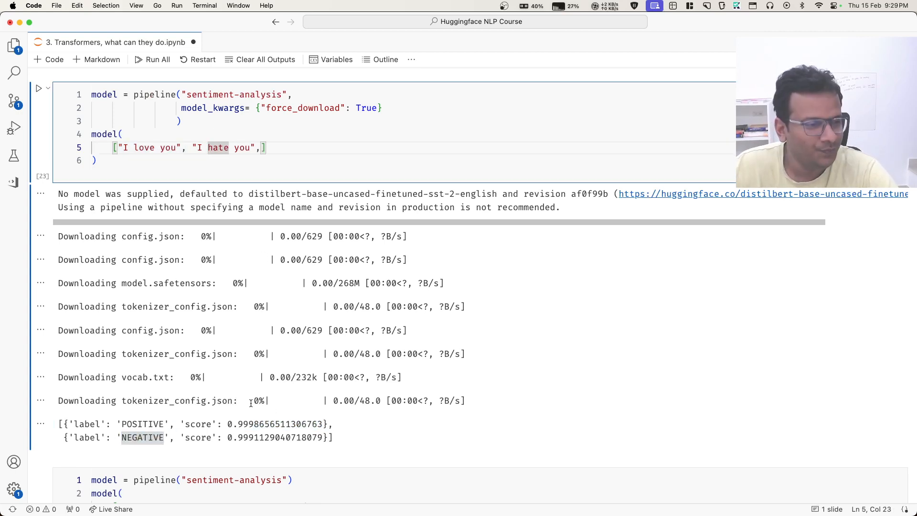
double_click(240, 437)
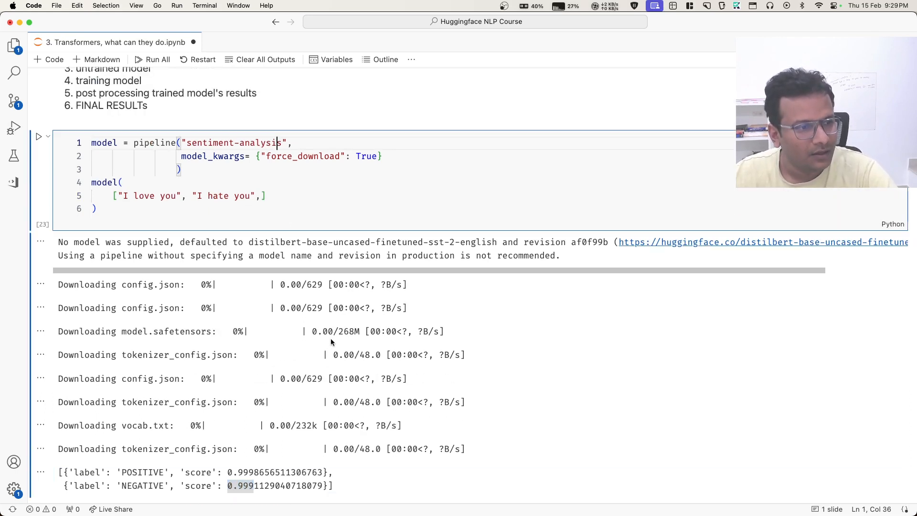
double_click(349, 331)
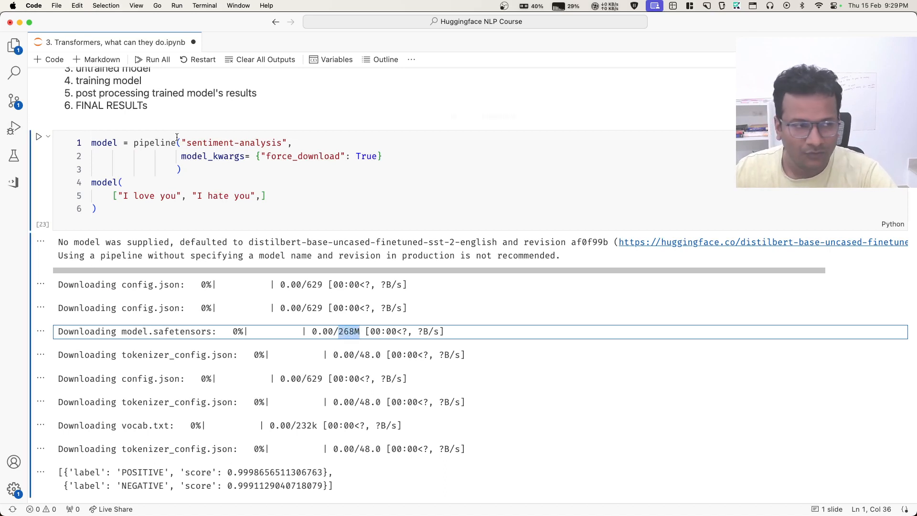
left_click(123, 208)
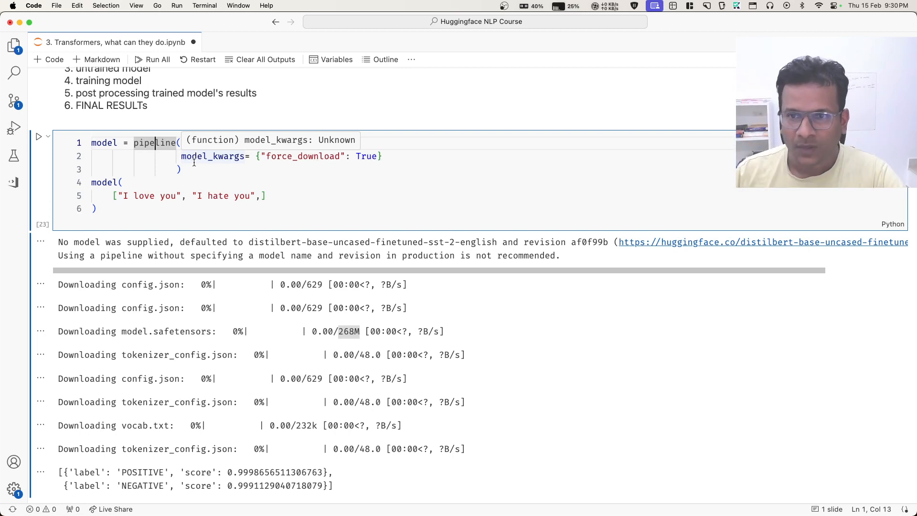
type("\"sentiment-analysis\",")
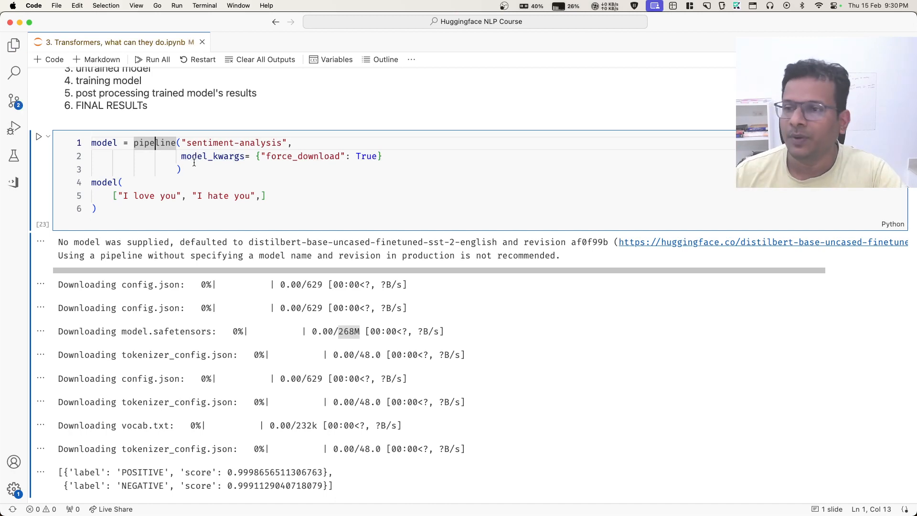
scroll("down", 3)
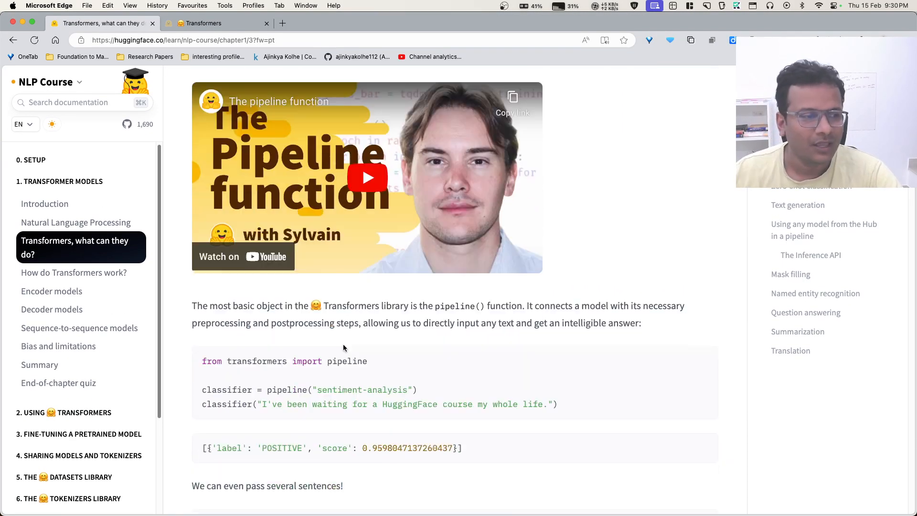
Step: Browse the Transformers Pipelines documentation page in Edge
scroll("down", 3)
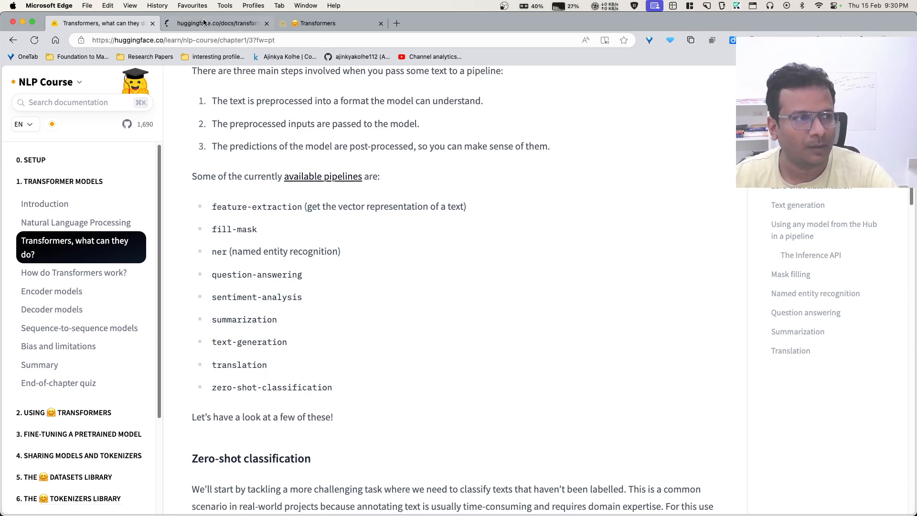
left_click(217, 23)
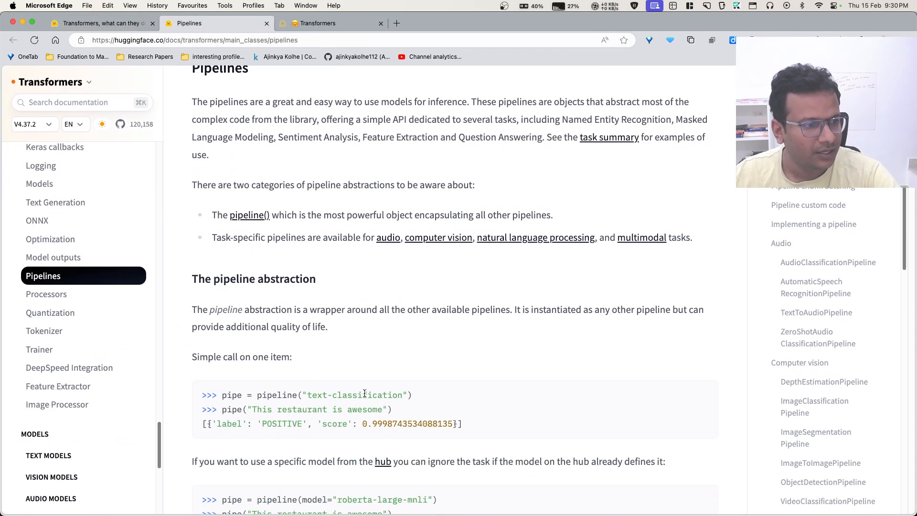
scroll("down", 3)
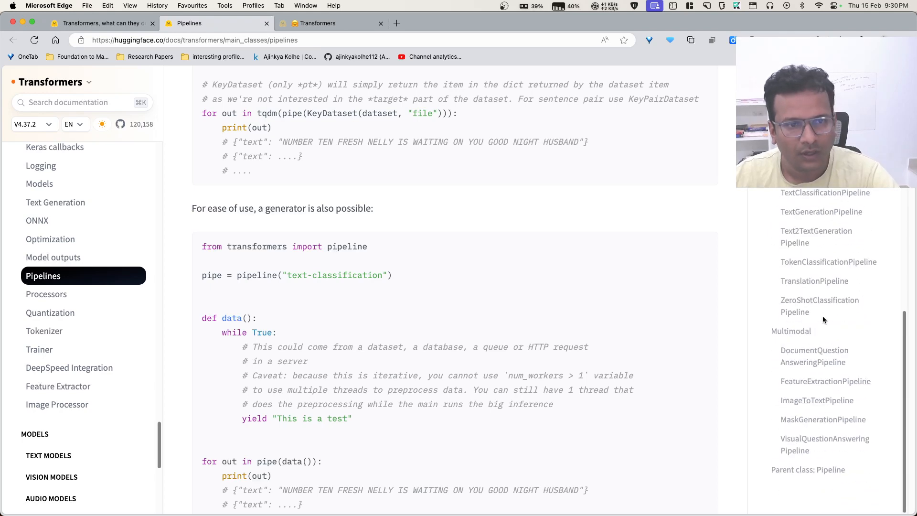
scroll("down", 3)
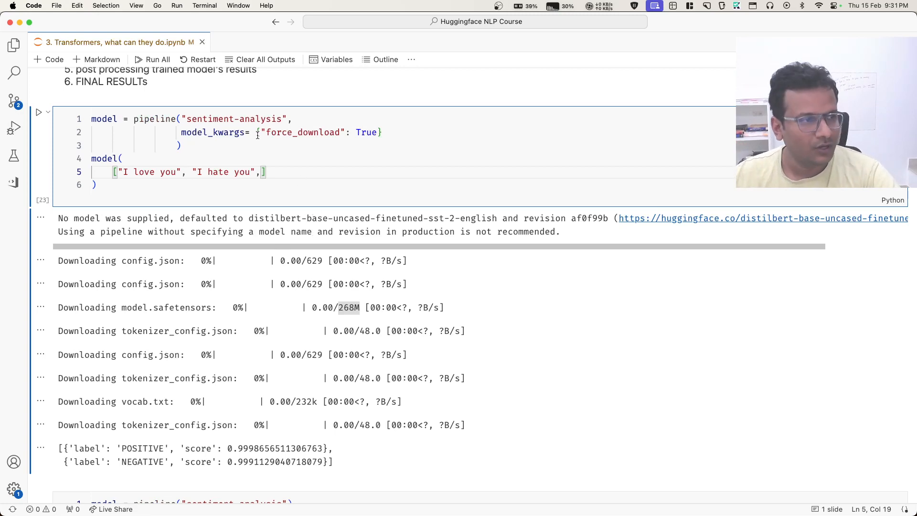
Step: Select the word 'you' and a test sentence in the second sentiment cell
double_click(234, 119)
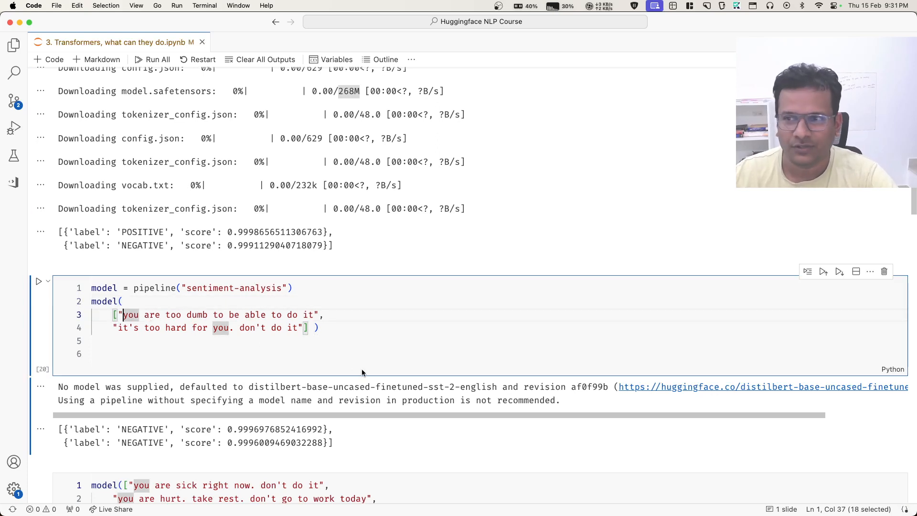
mouse_move(380, 359)
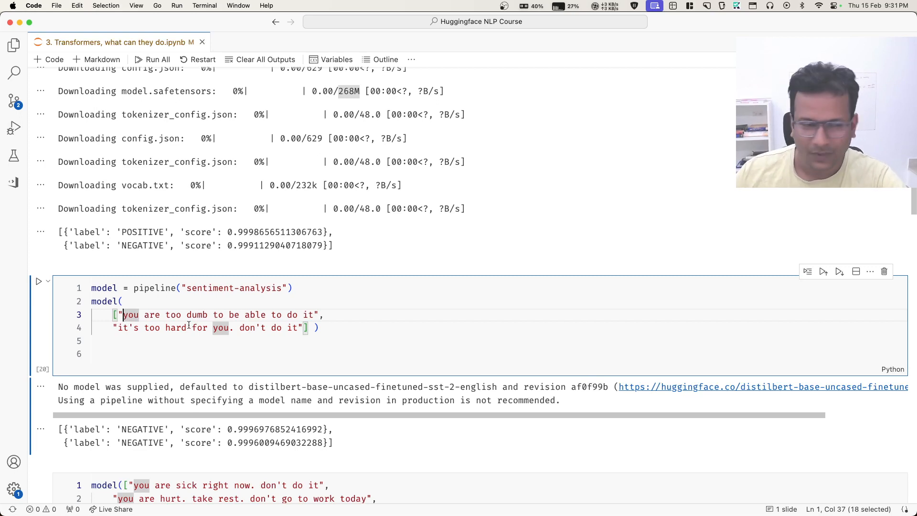
left_click_drag(120, 314, 313, 314)
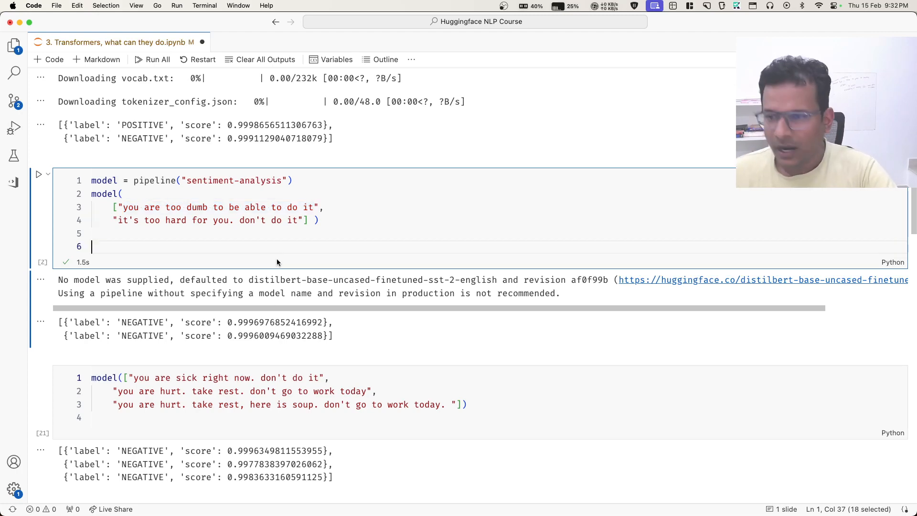
scroll("down", 3)
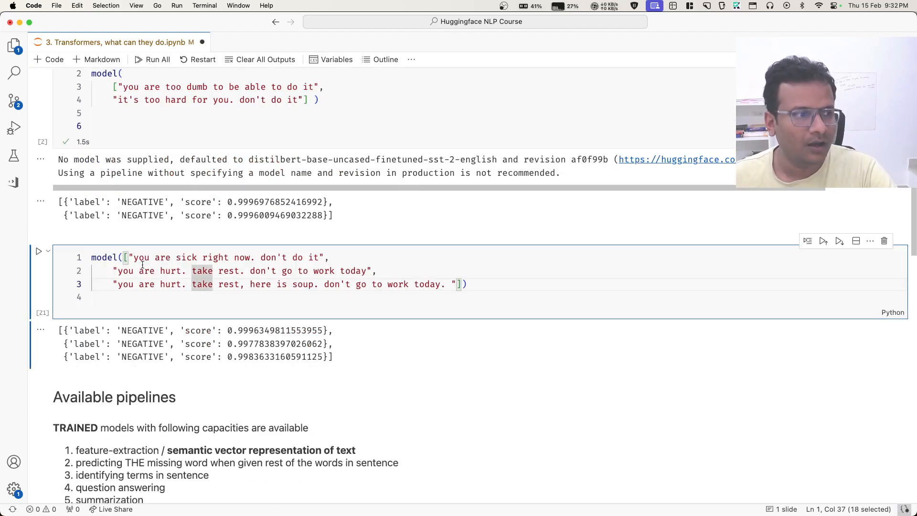
left_click(130, 257)
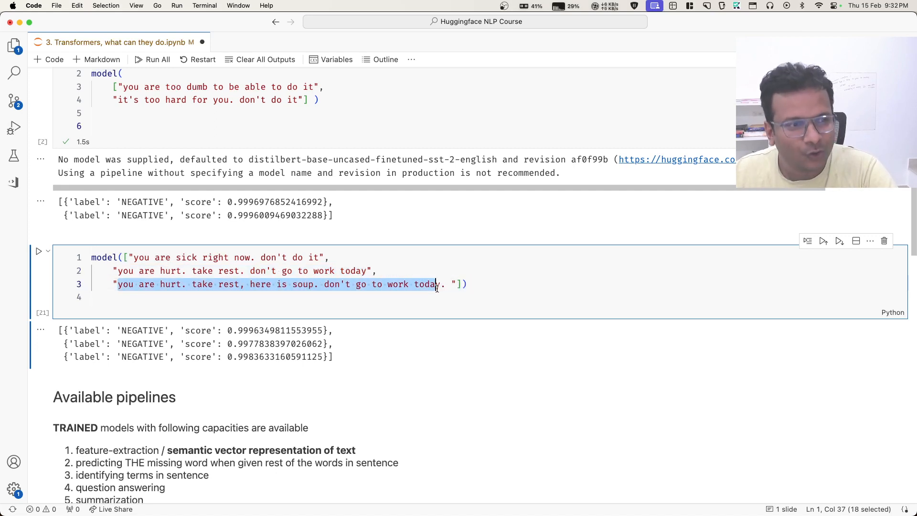
left_click(229, 284)
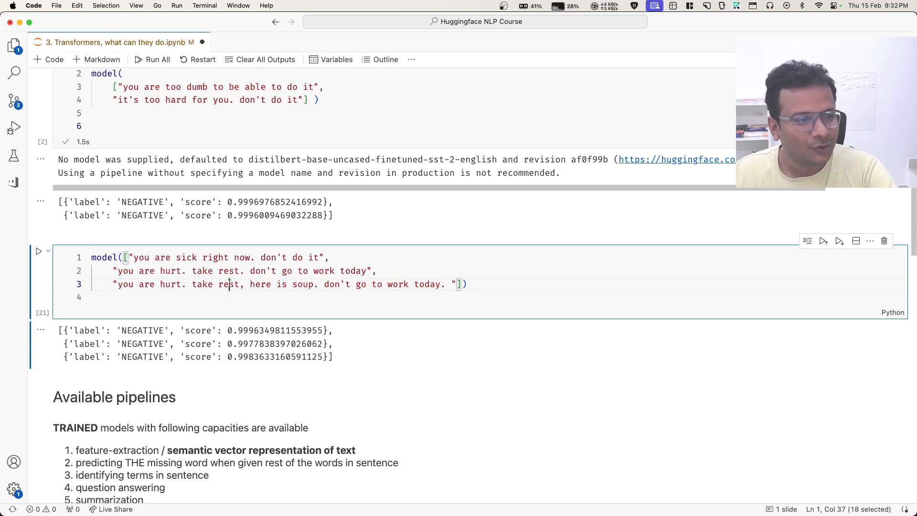
double_click(229, 284)
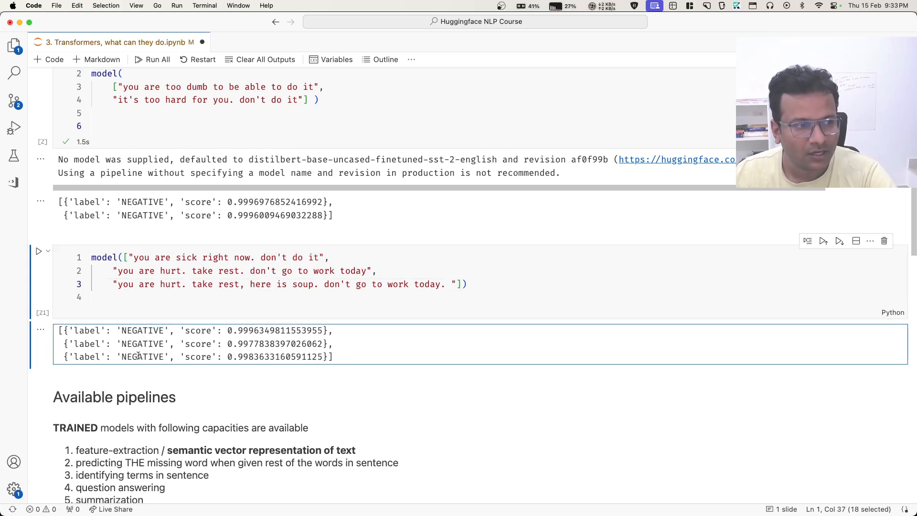
mouse_move(254, 369)
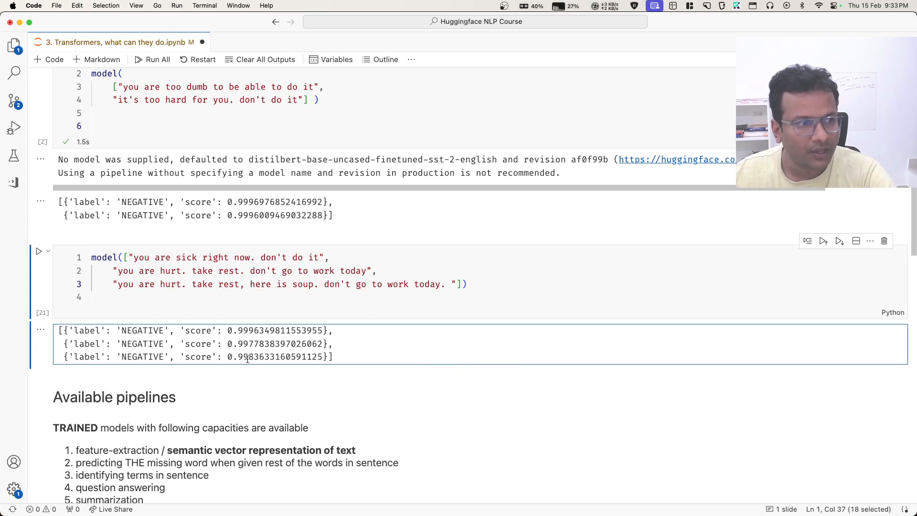
mouse_move(255, 261)
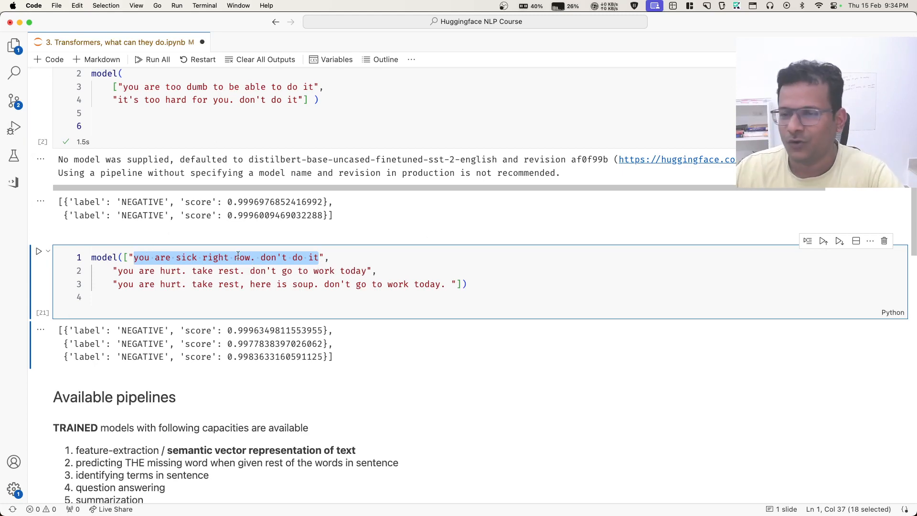
scroll("down", 3)
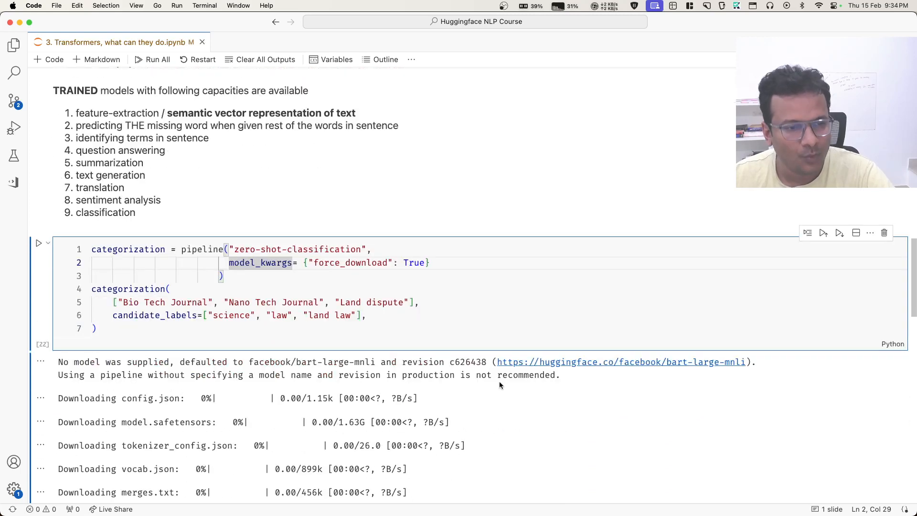
scroll("down", 3)
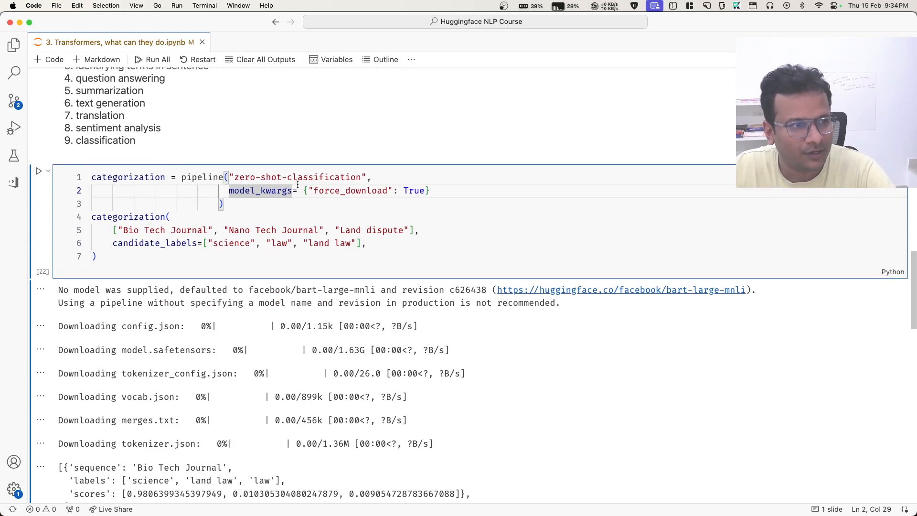
double_click(325, 177)
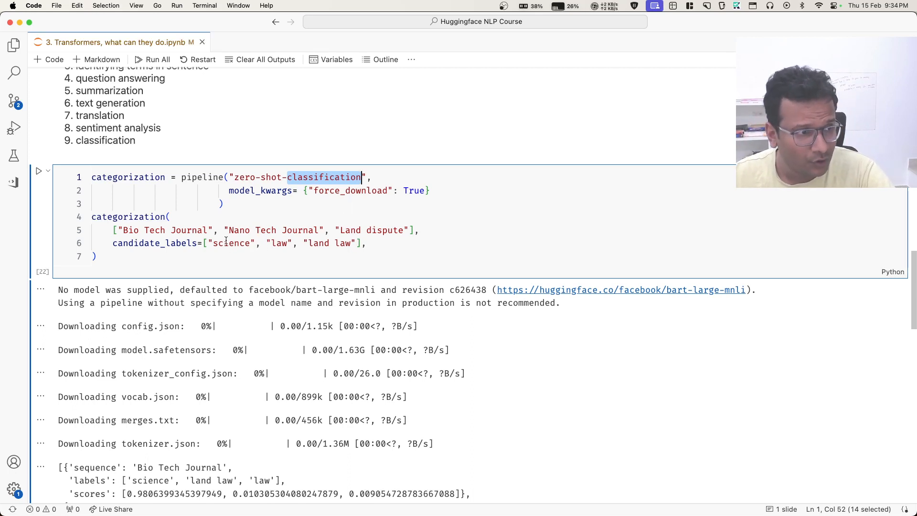
double_click(230, 242)
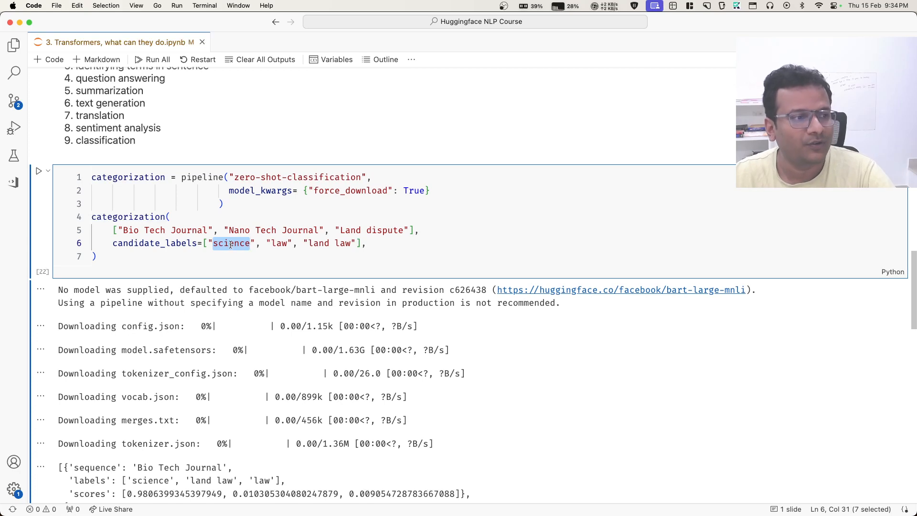
left_click(286, 243)
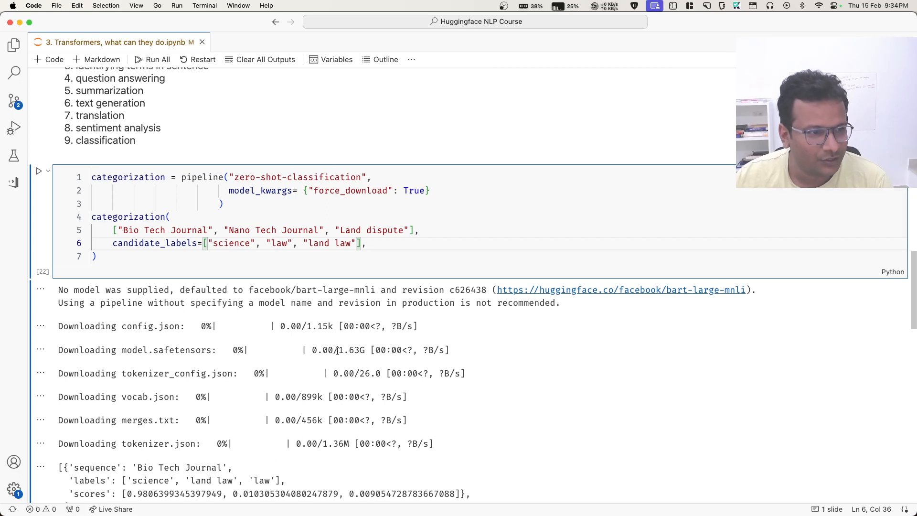
double_click(351, 350)
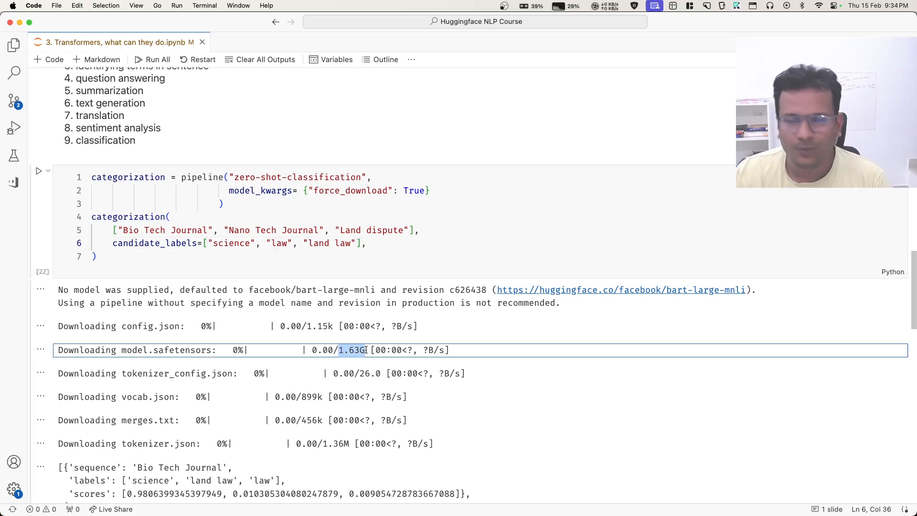
left_click(133, 253)
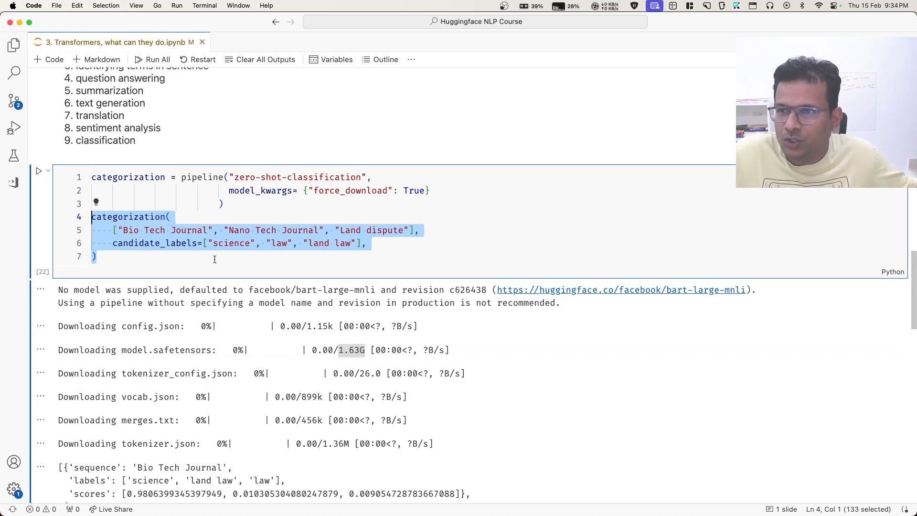
mouse_move(167, 120)
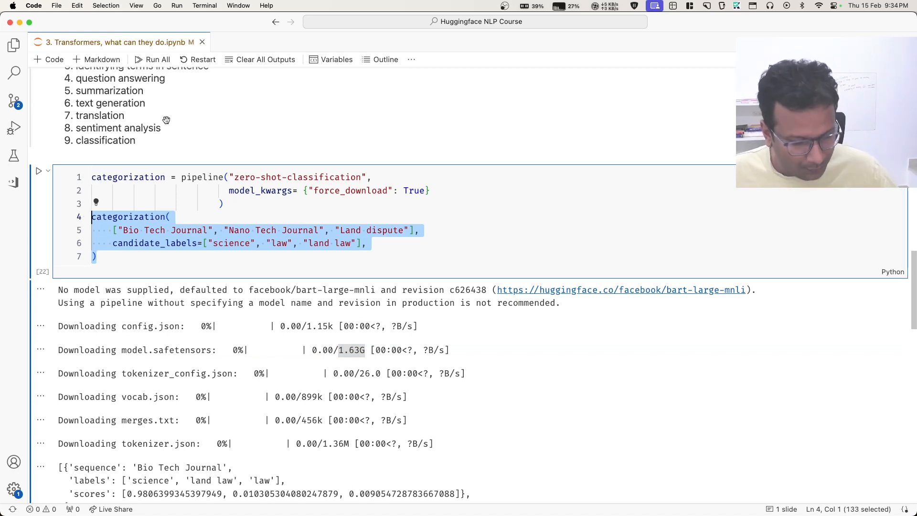
scroll("down", 3)
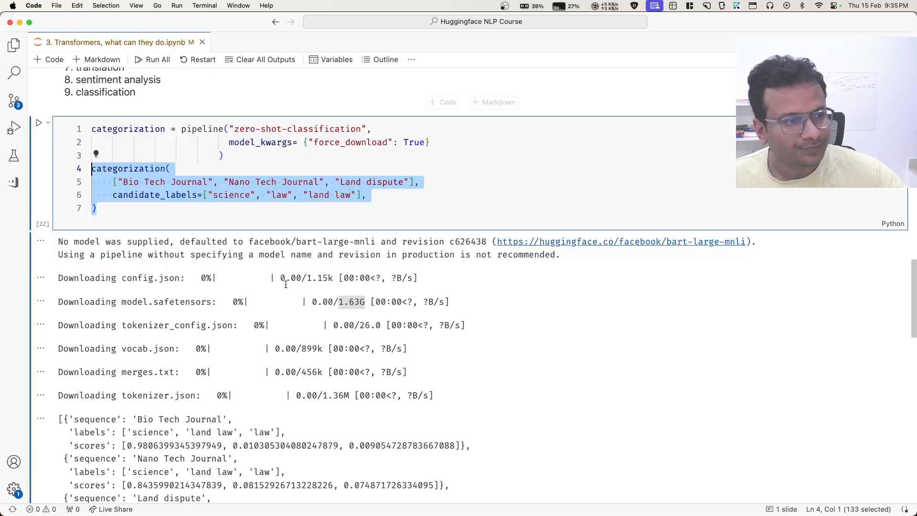
Step: Scroll down to the gpt2 text-generation cell while its model weights download
scroll("down", 3)
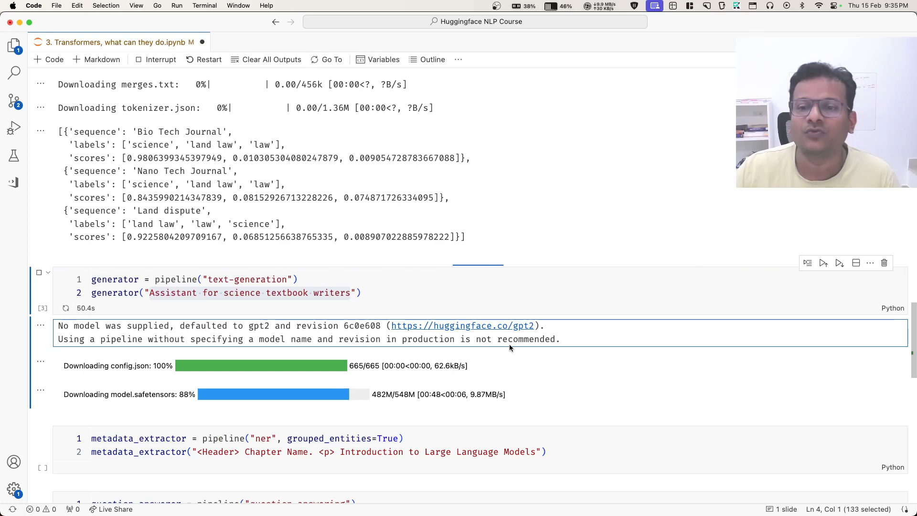
Step: Review the generated gpt2 text, highlight the ner task name, and scroll onward
scroll("down", 3)
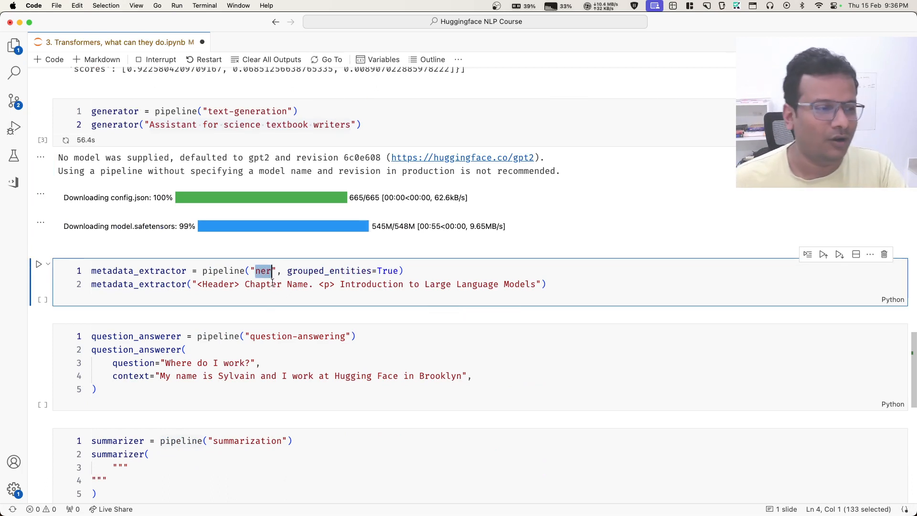
double_click(263, 284)
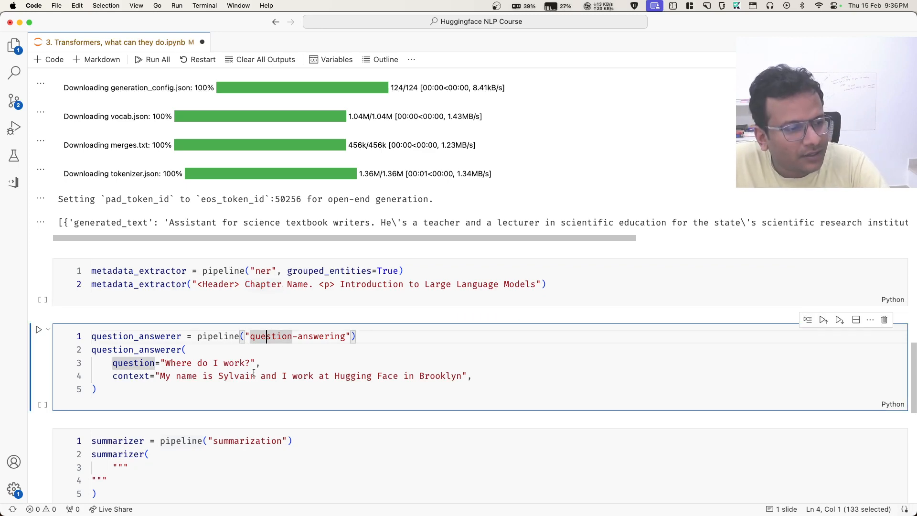
scroll("down", 3)
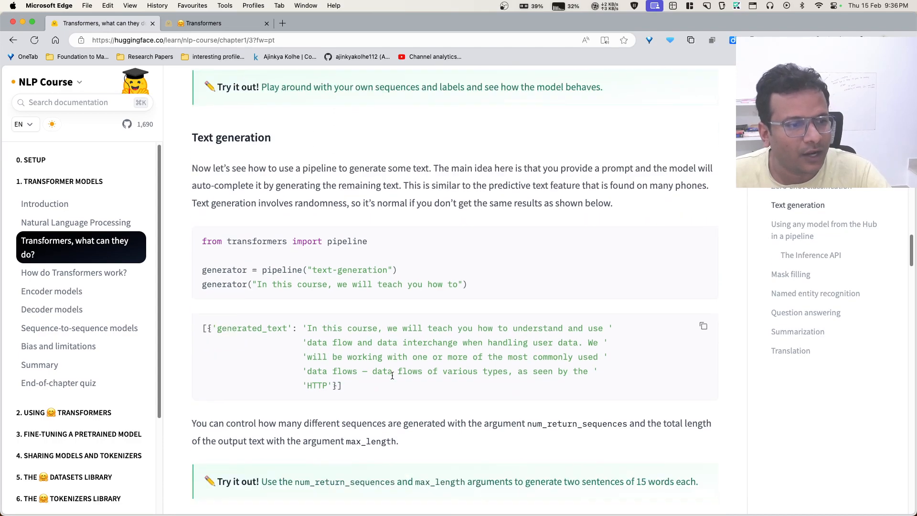
scroll("down", 3)
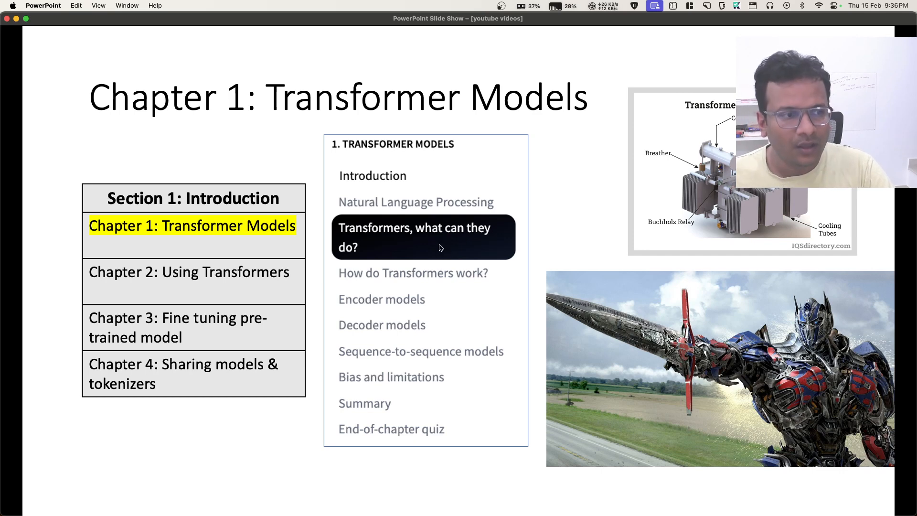
mouse_move(488, 281)
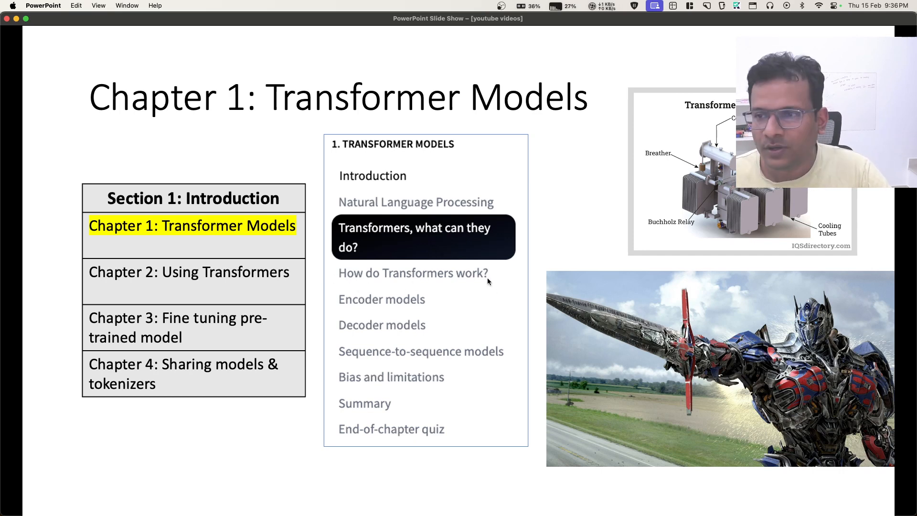
mouse_move(370, 310)
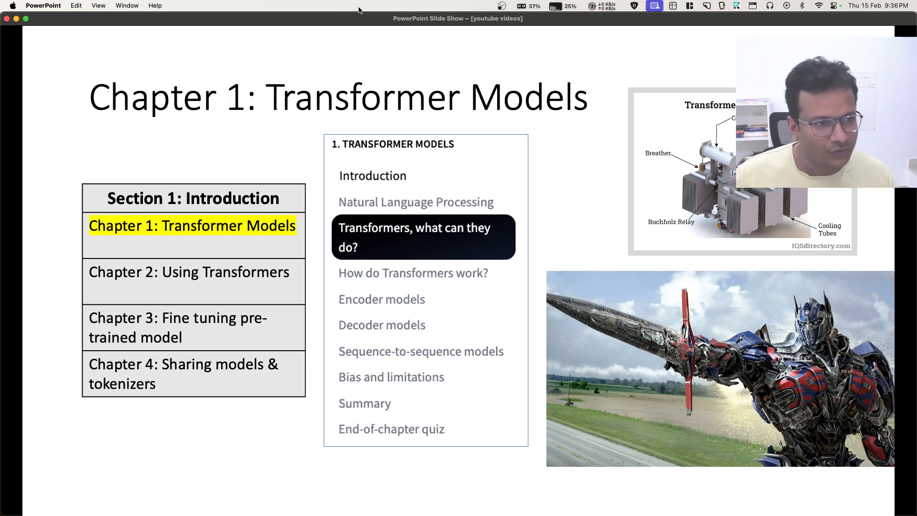
mouse_move(386, 273)
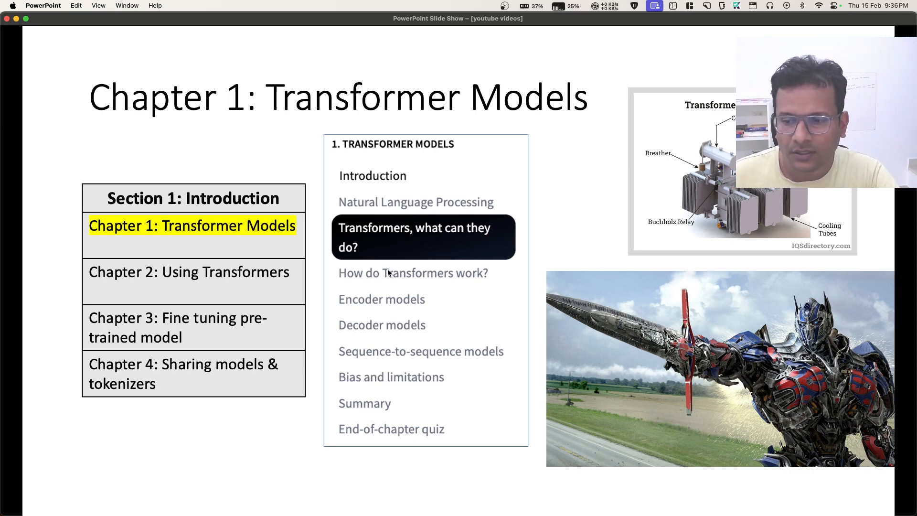